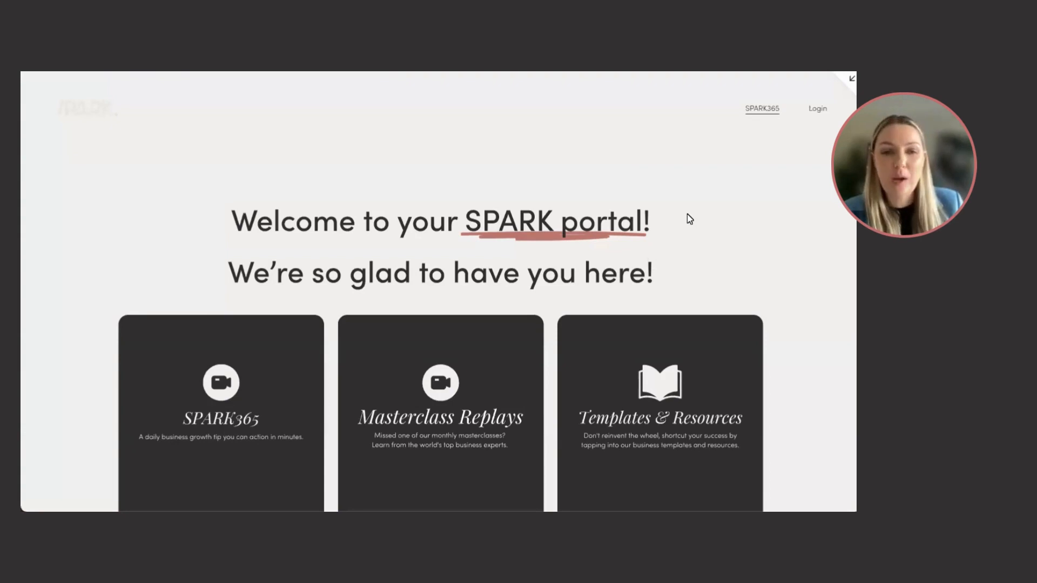
{"action": "scroll", "scroll_direction": "down", "scroll_amount": 3}
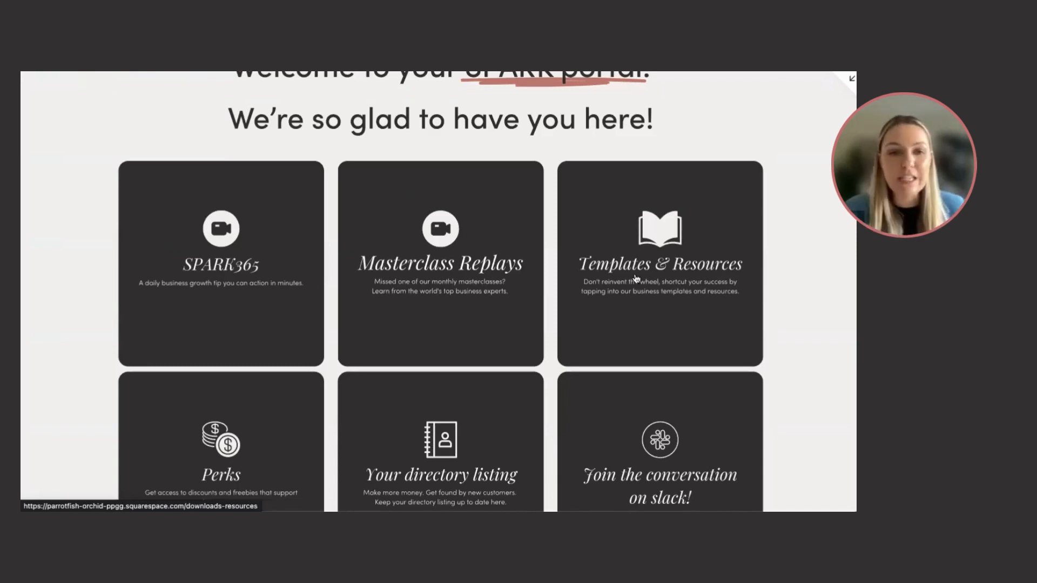
{"action": "scroll", "scroll_direction": "down", "scroll_amount": 3}
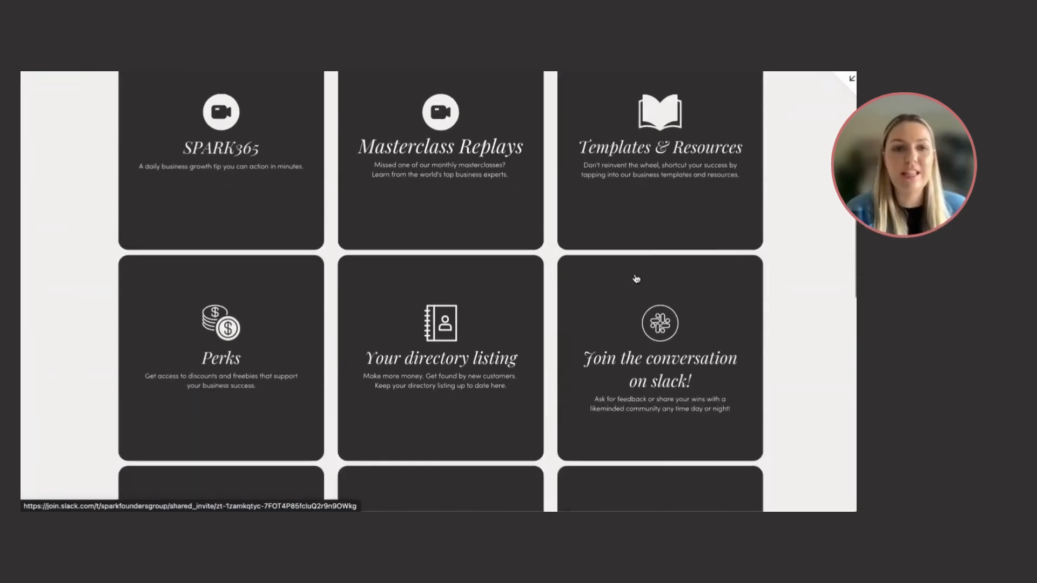
{"action": "scroll", "scroll_direction": "down", "scroll_amount": 3}
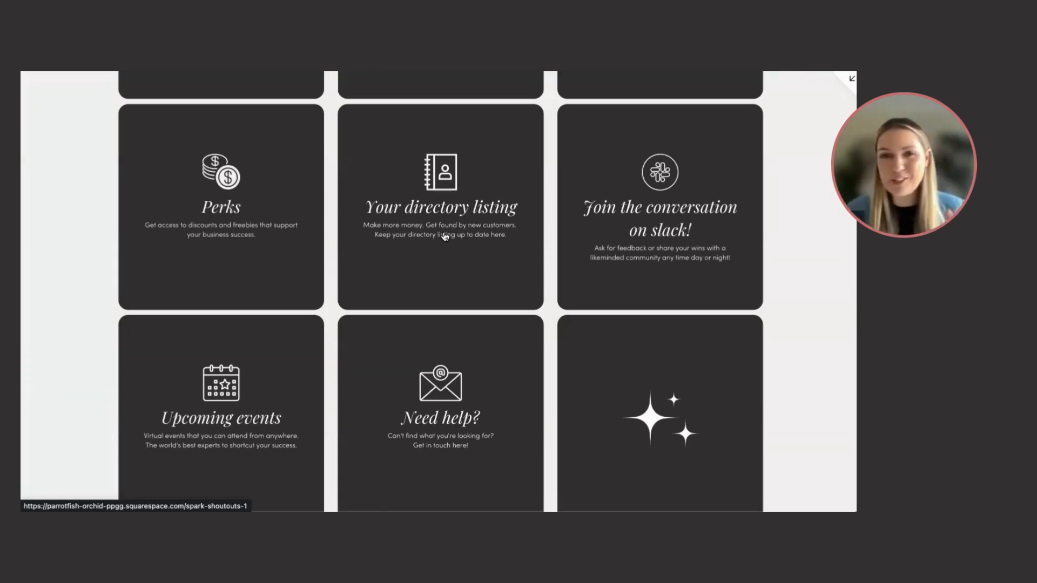
{"action": "mouse_move", "coordinate": [648, 219]}
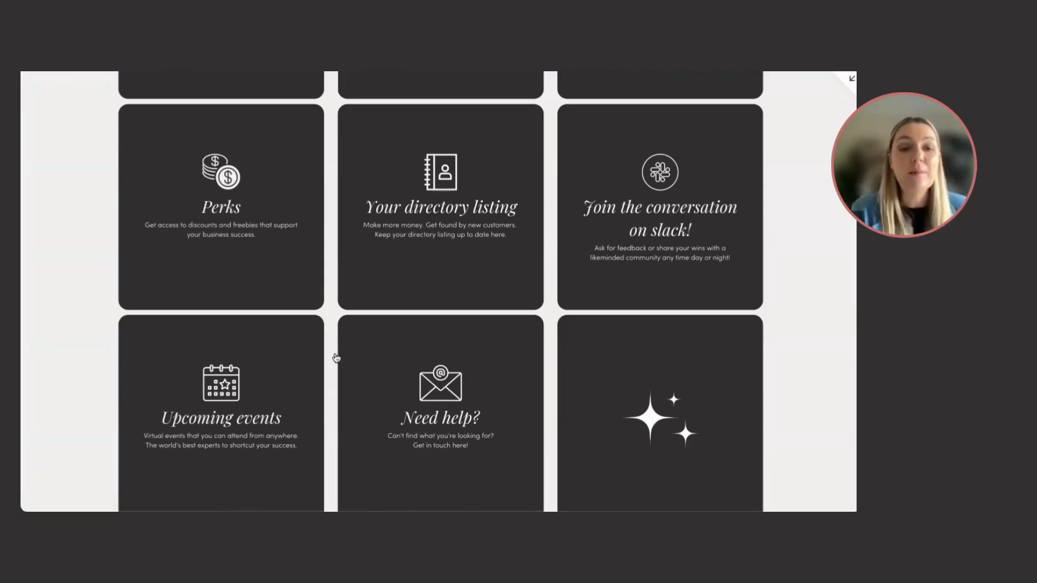
{"action": "scroll", "scroll_direction": "down", "scroll_amount": 3}
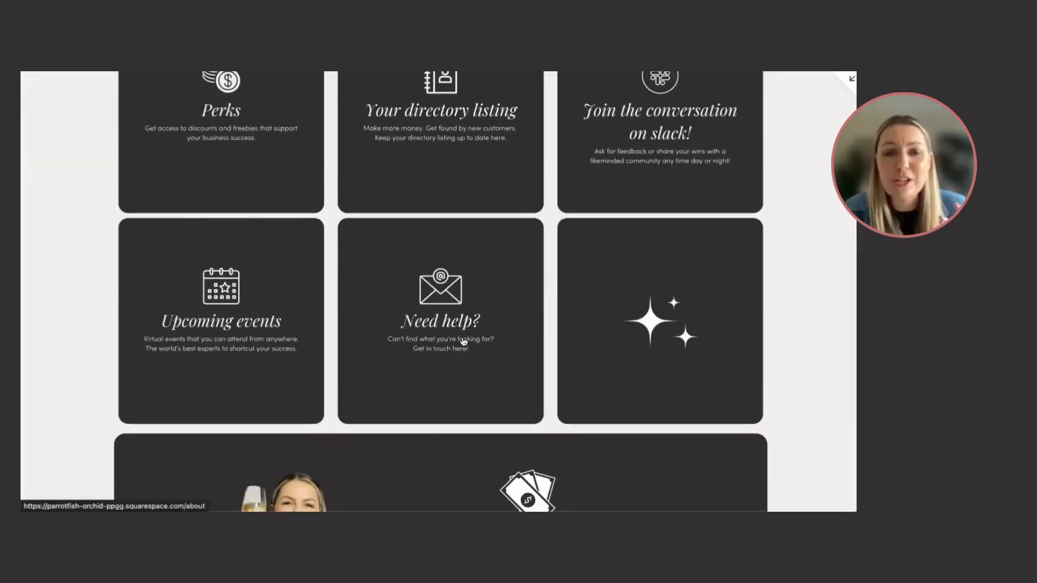
{"action": "scroll", "scroll_direction": "down", "scroll_amount": 3}
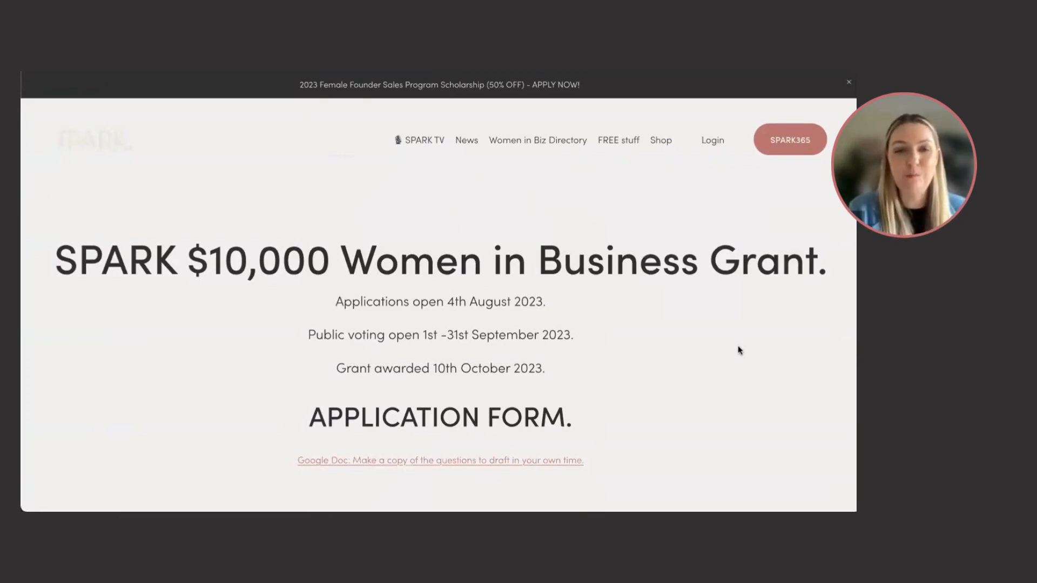
{"action": "scroll", "scroll_direction": "down", "scroll_amount": 3}
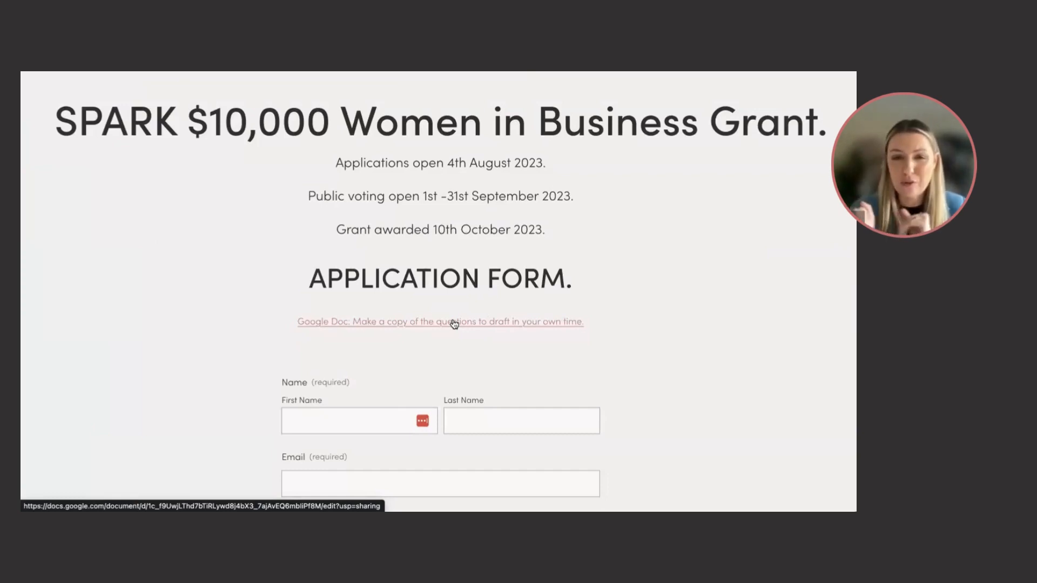
{"action": "scroll", "scroll_direction": "down", "scroll_amount": 3}
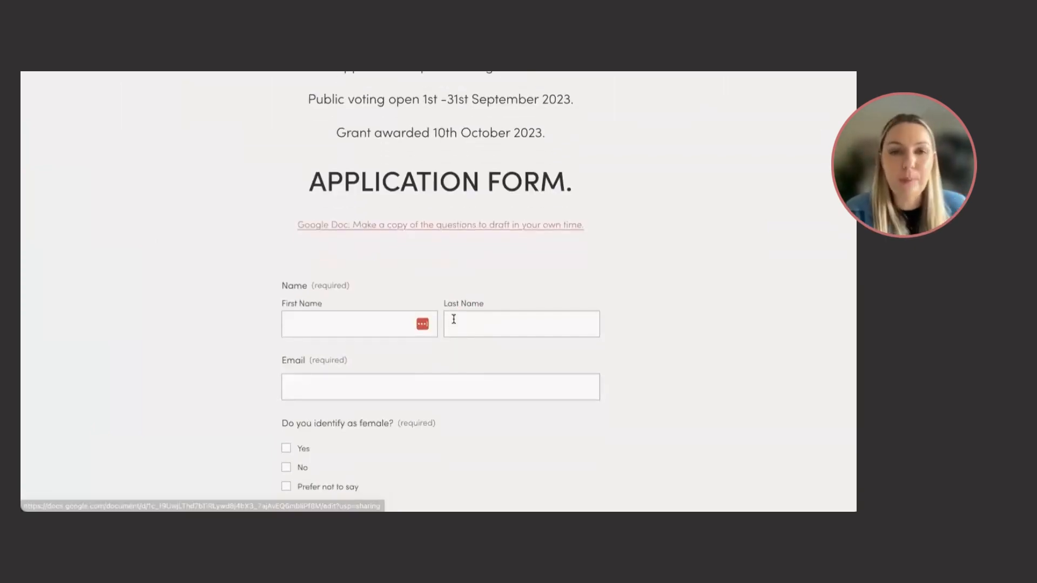
{"action": "scroll", "scroll_direction": "down", "scroll_amount": 3}
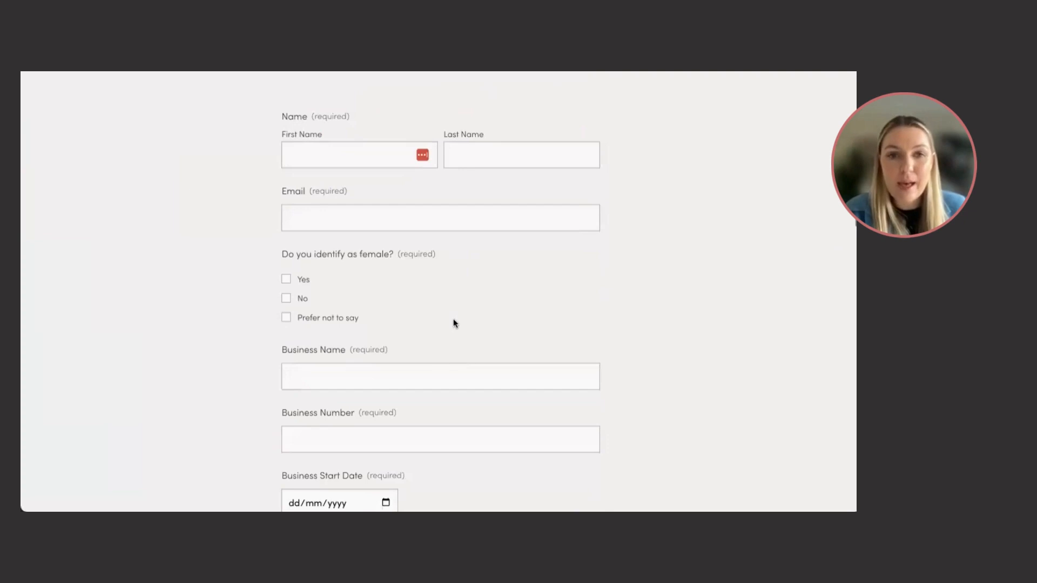
{"action": "scroll", "scroll_direction": "down", "scroll_amount": 3}
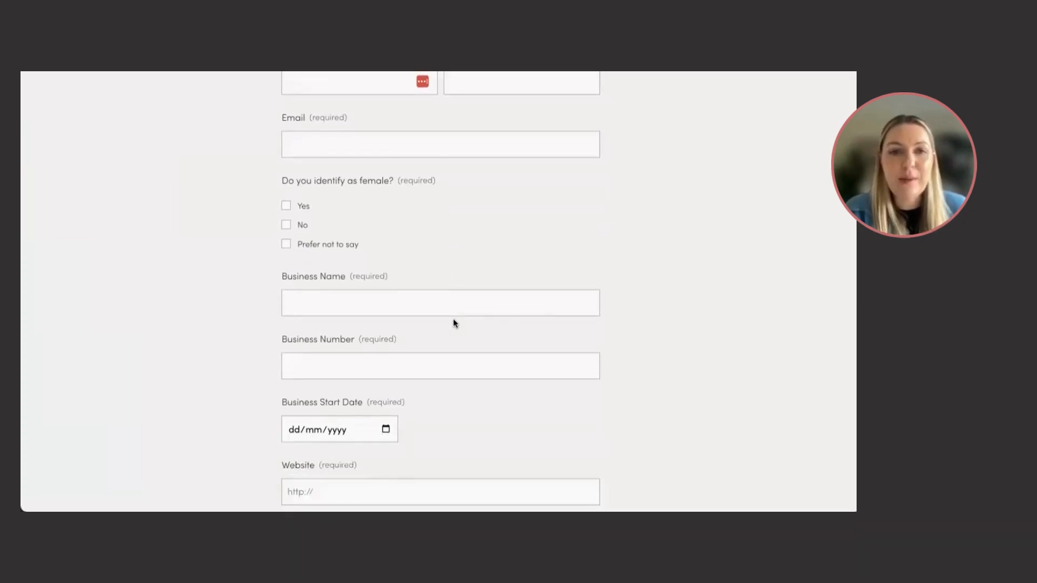
{"action": "scroll", "scroll_direction": "down", "scroll_amount": 3}
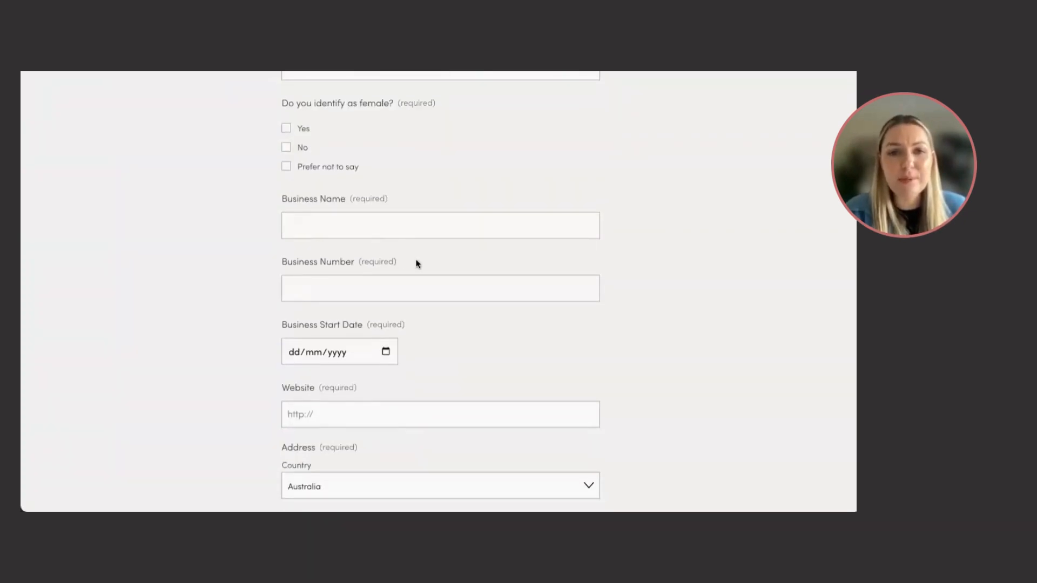
{"action": "scroll", "scroll_direction": "down", "scroll_amount": 3}
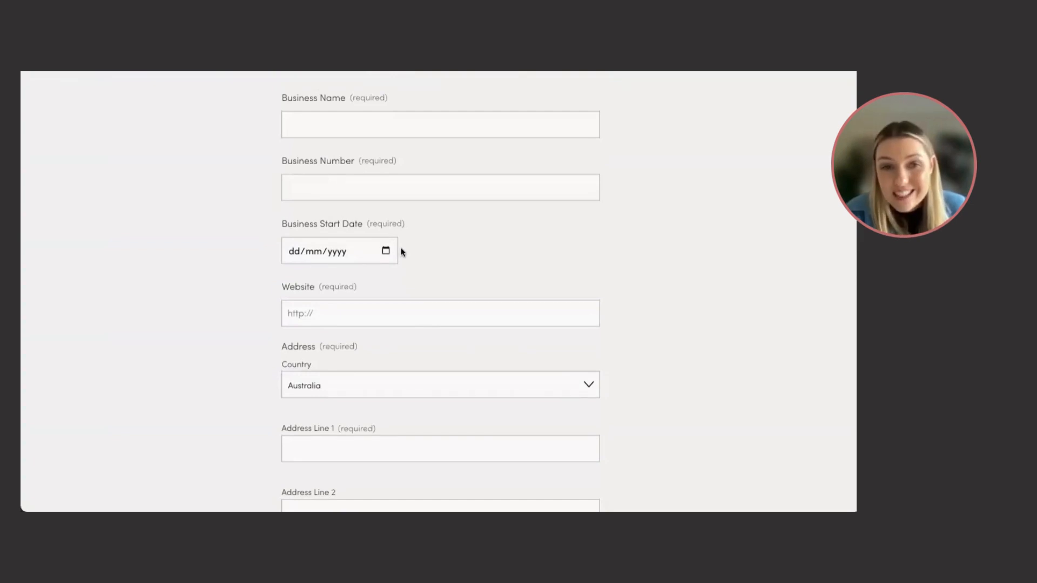
{"action": "scroll", "scroll_direction": "down", "scroll_amount": 3}
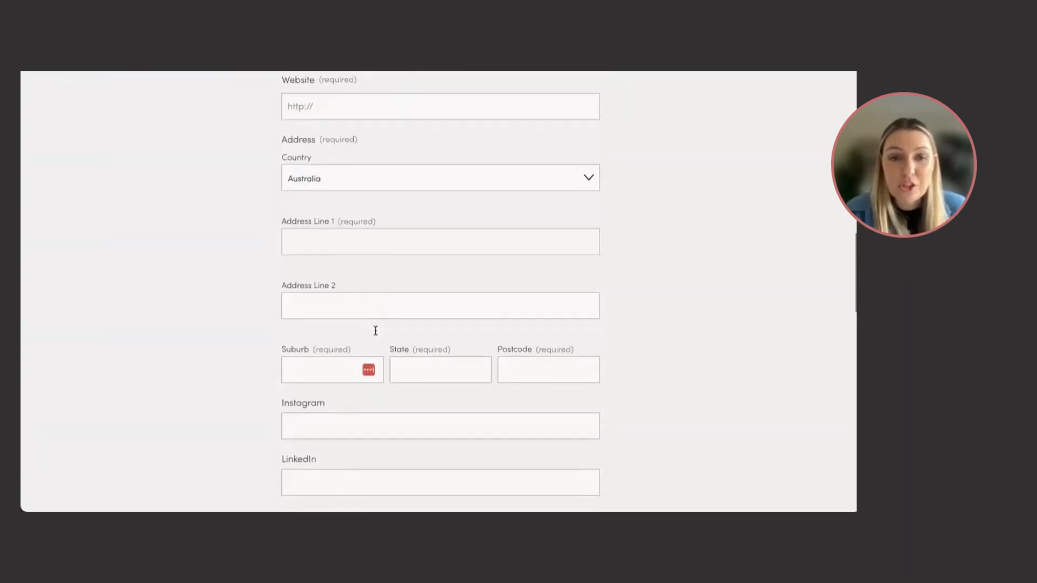
{"action": "scroll", "scroll_direction": "down", "scroll_amount": 3}
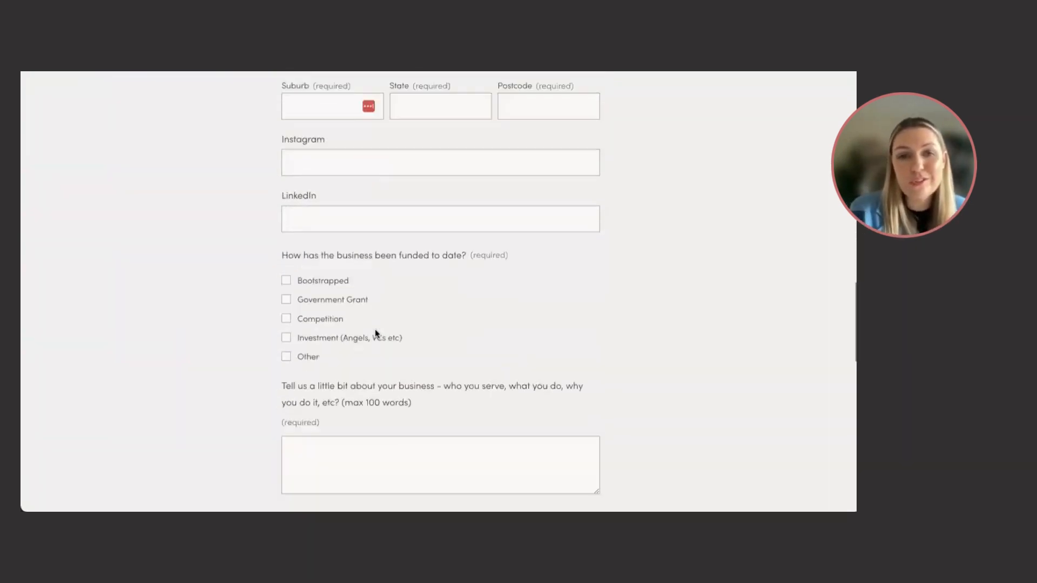
{"action": "scroll", "scroll_direction": "down", "scroll_amount": 3}
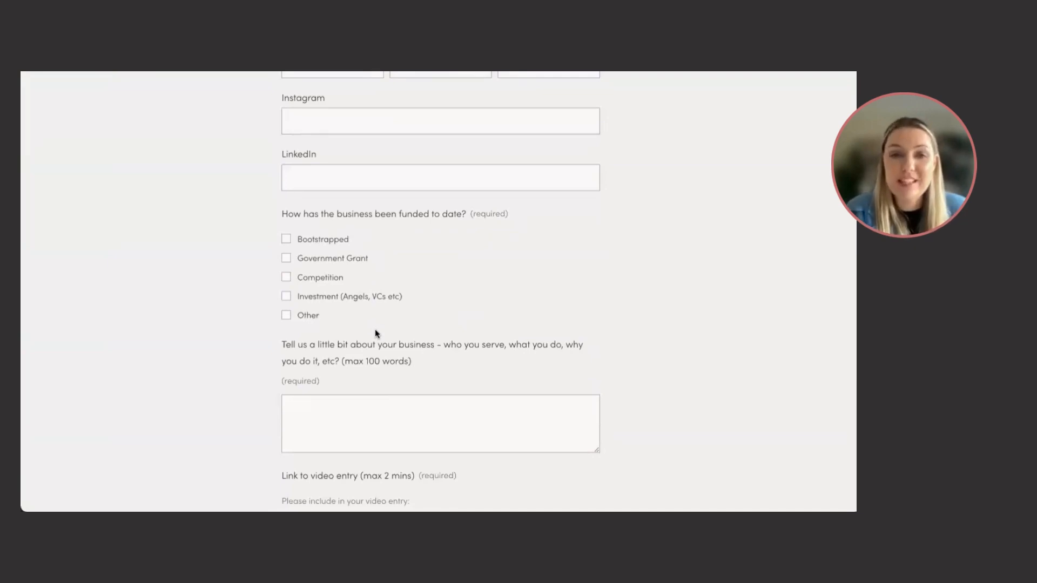
{"action": "scroll", "scroll_direction": "down", "scroll_amount": 3}
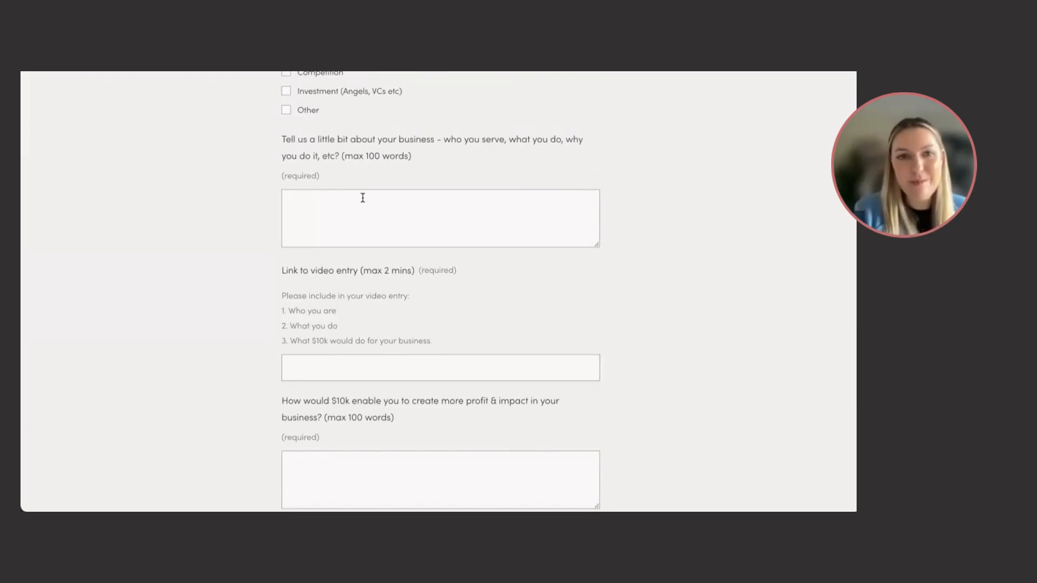
{"action": "scroll", "scroll_direction": "down", "scroll_amount": 3}
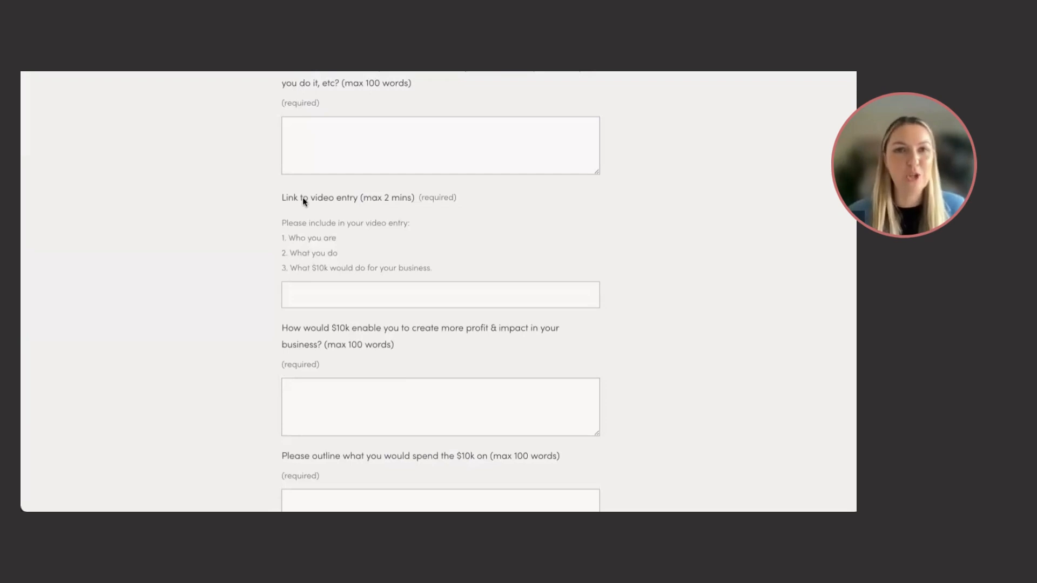
{"action": "scroll", "scroll_direction": "down", "scroll_amount": 3}
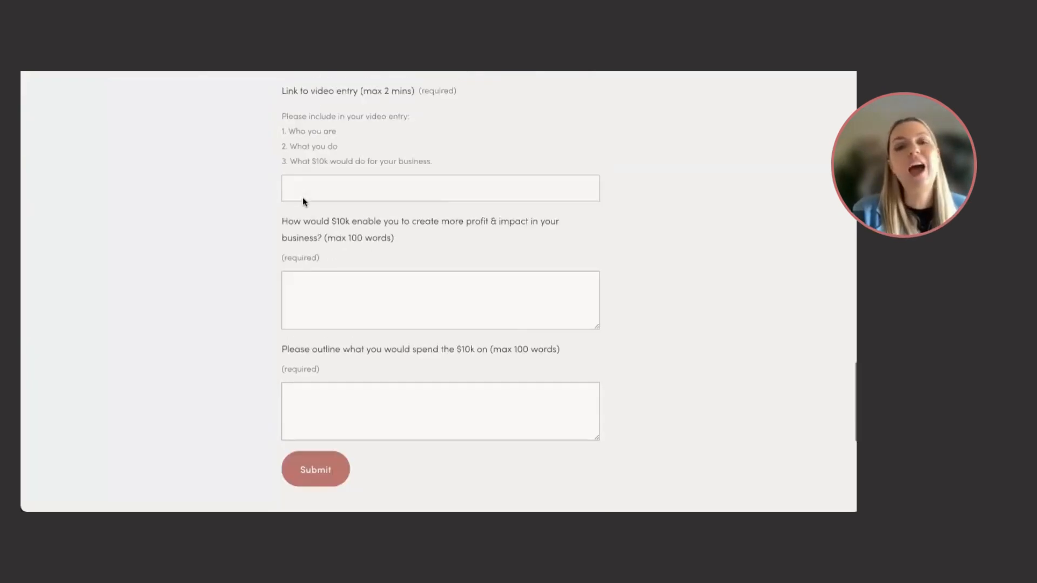
{"action": "scroll", "scroll_direction": "down", "scroll_amount": 3}
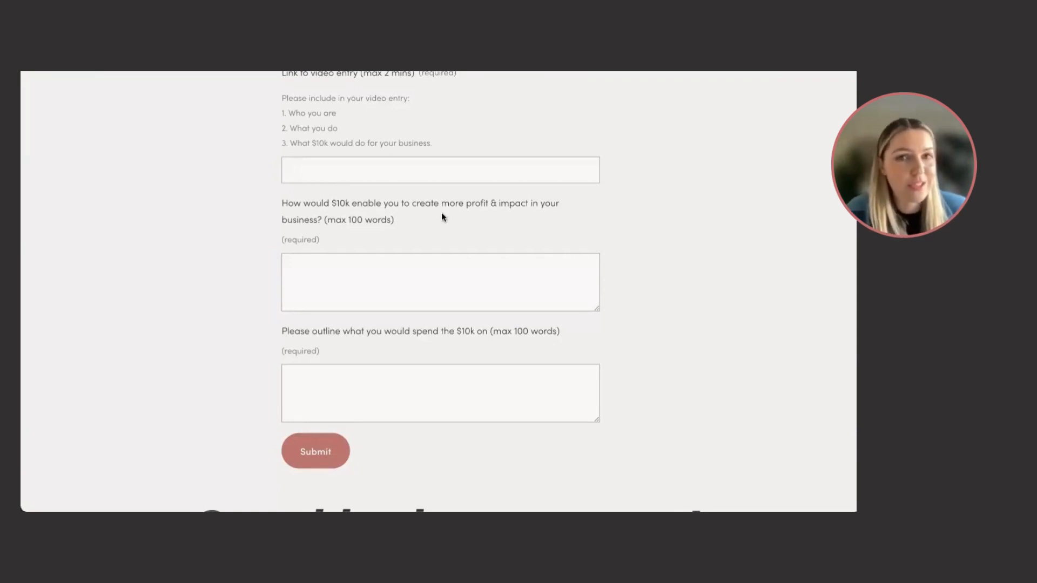
{"action": "mouse_move", "coordinate": [391, 364]}
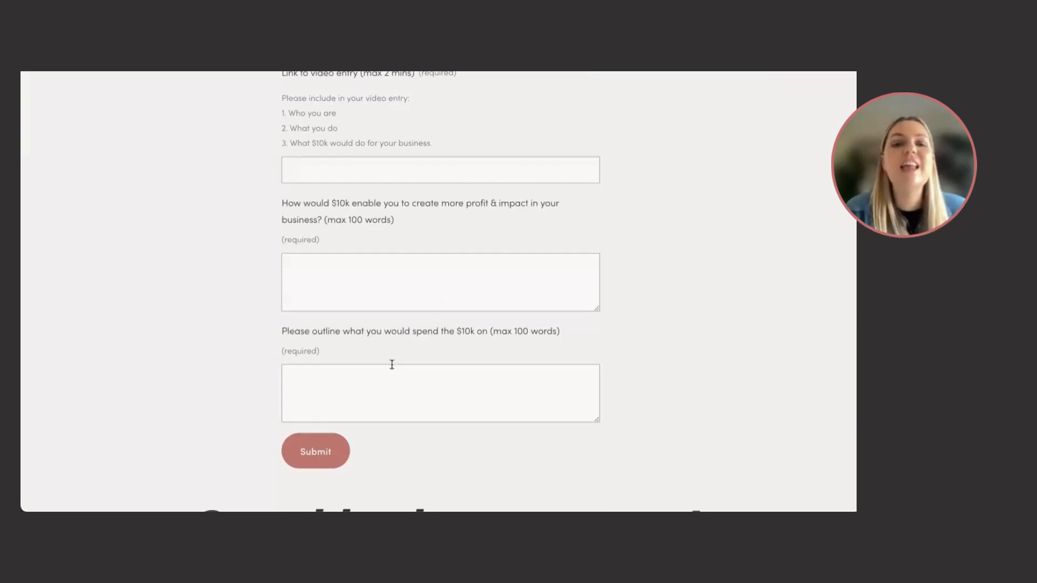